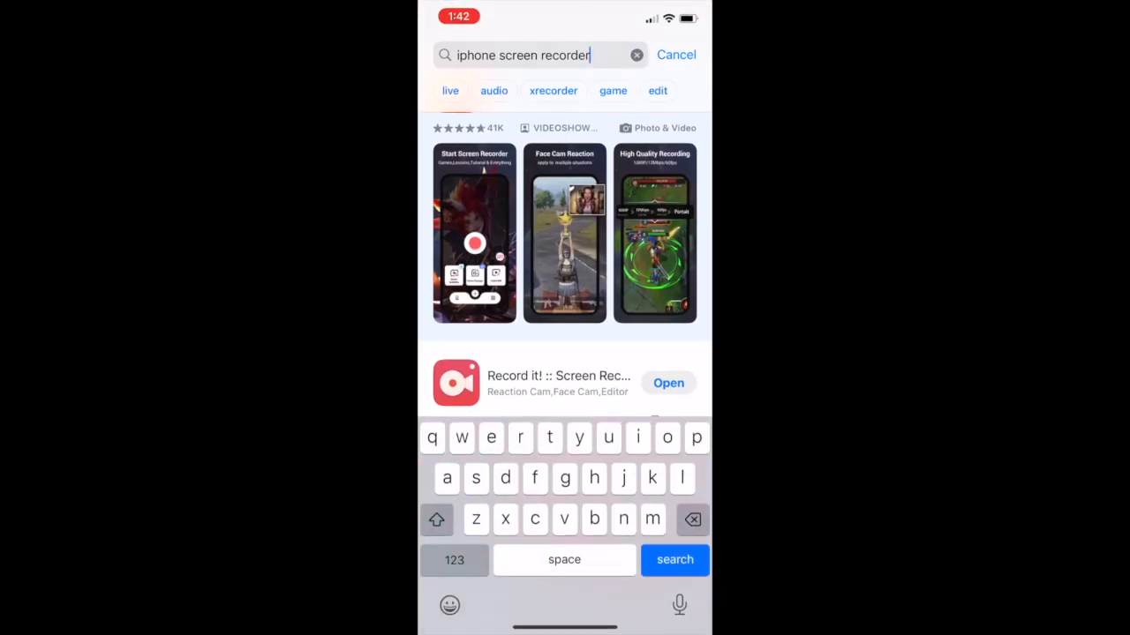
Step: Search the App Store for 'laser' and install the LaserBurn result
left_click(635, 54)
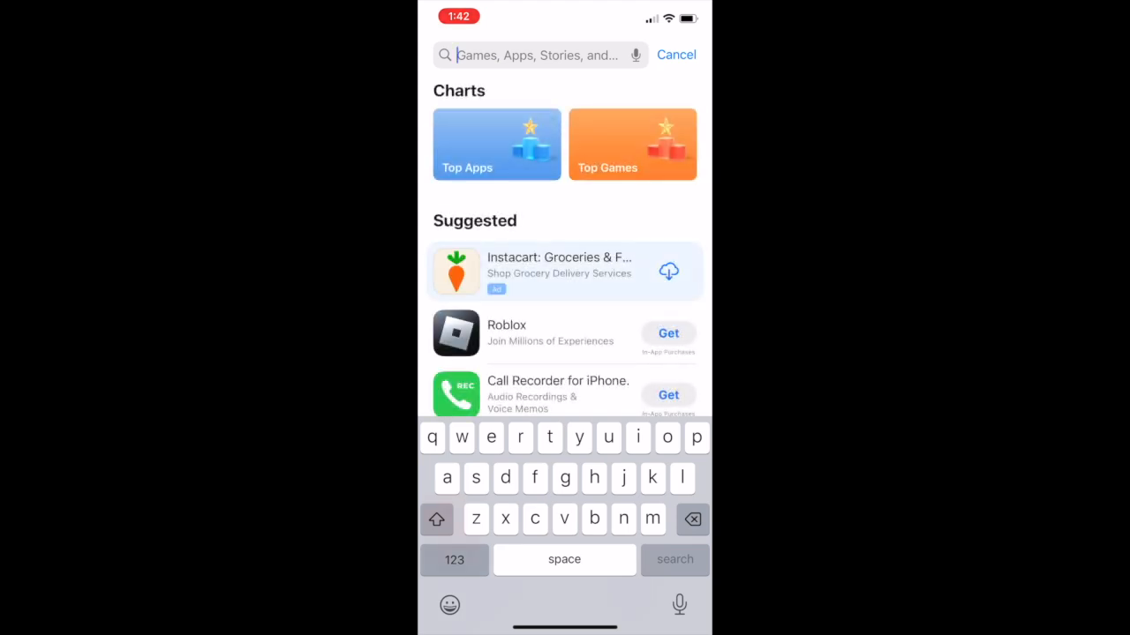
type("laserburn")
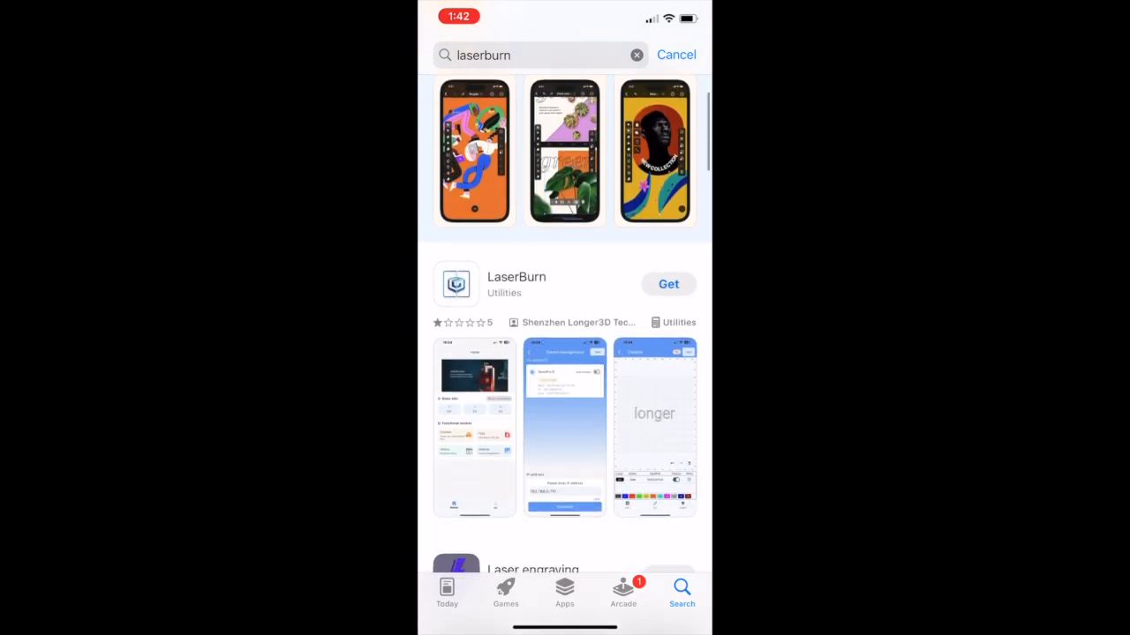
left_click(667, 283)
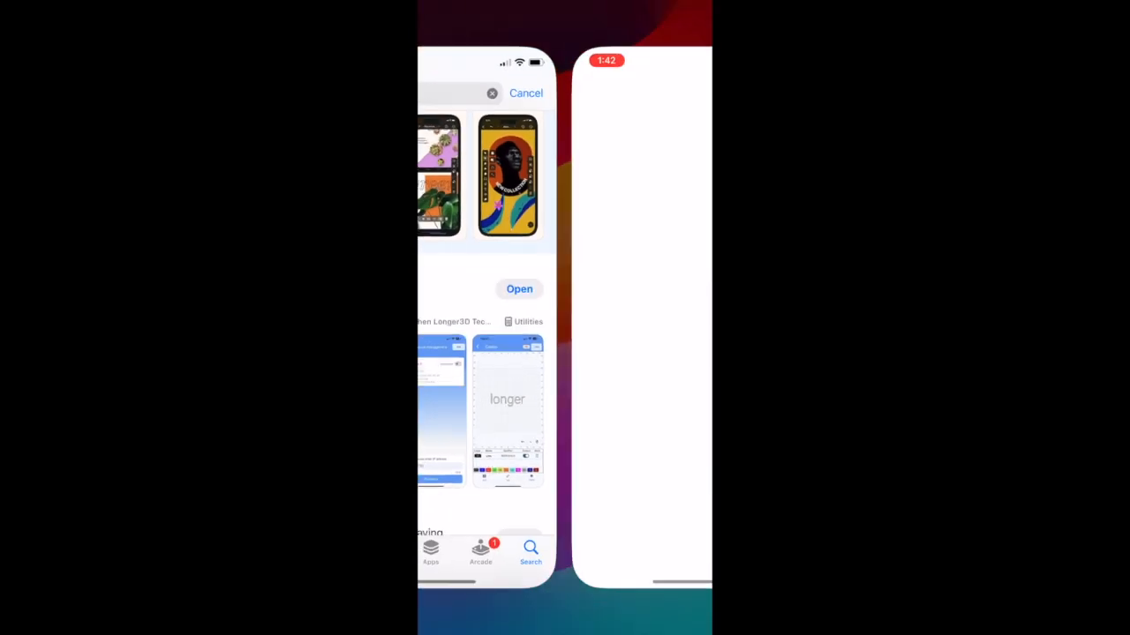
Step: Launch LaserBurn and agree to its user agreement and privacy policy
left_click(519, 290)
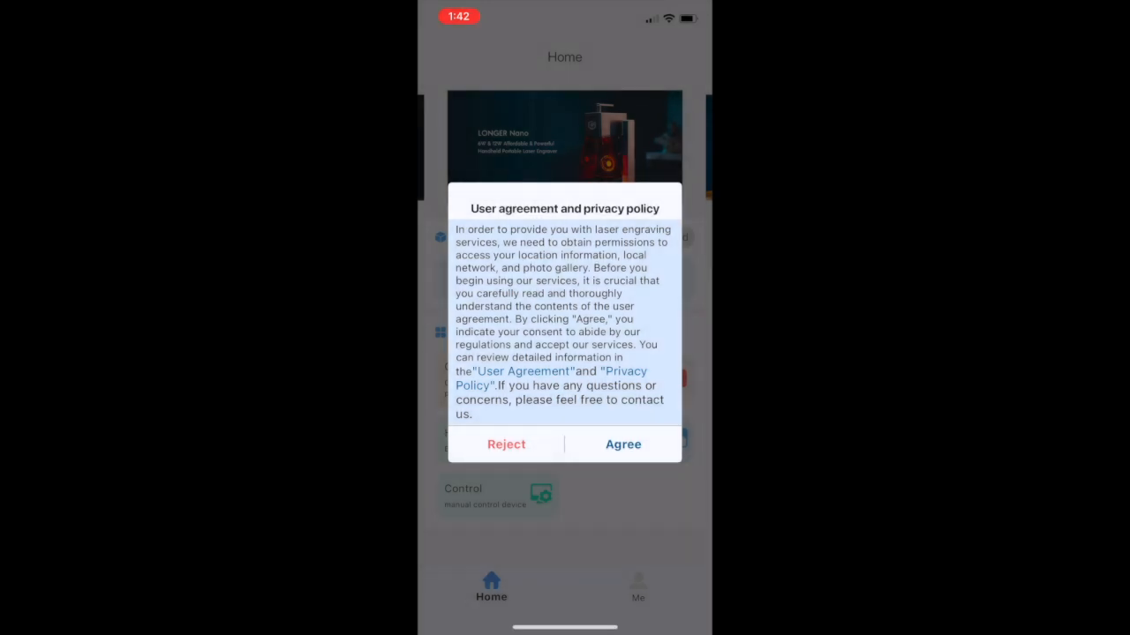
left_click(623, 445)
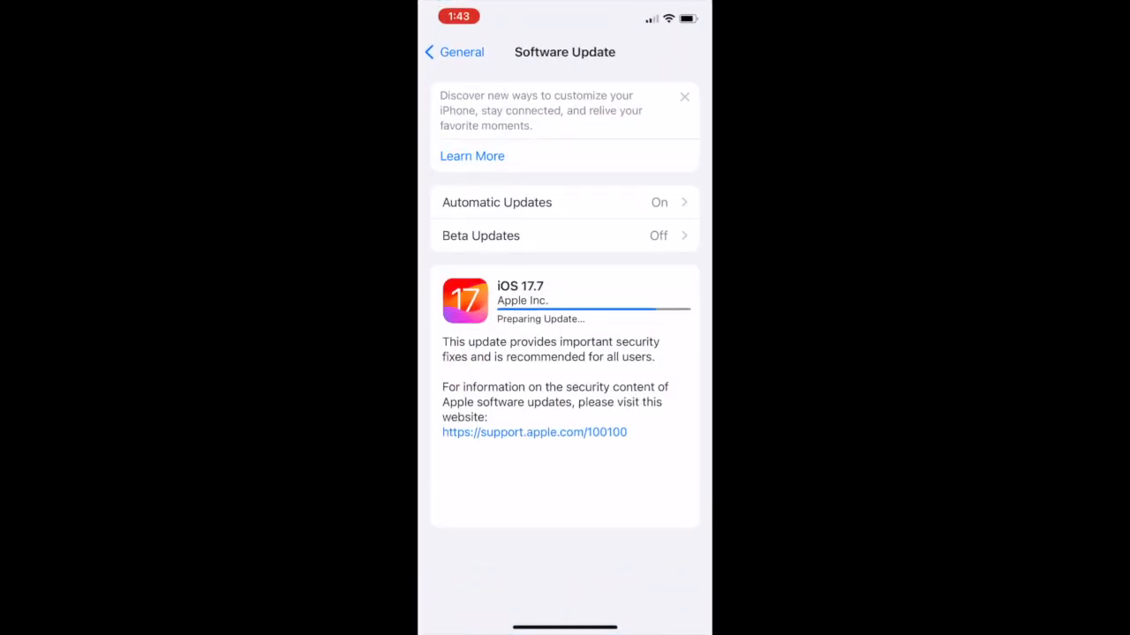
Step: Join the LongerLaser_NanoB69C network from the Wi-Fi settings
left_click(453, 52)
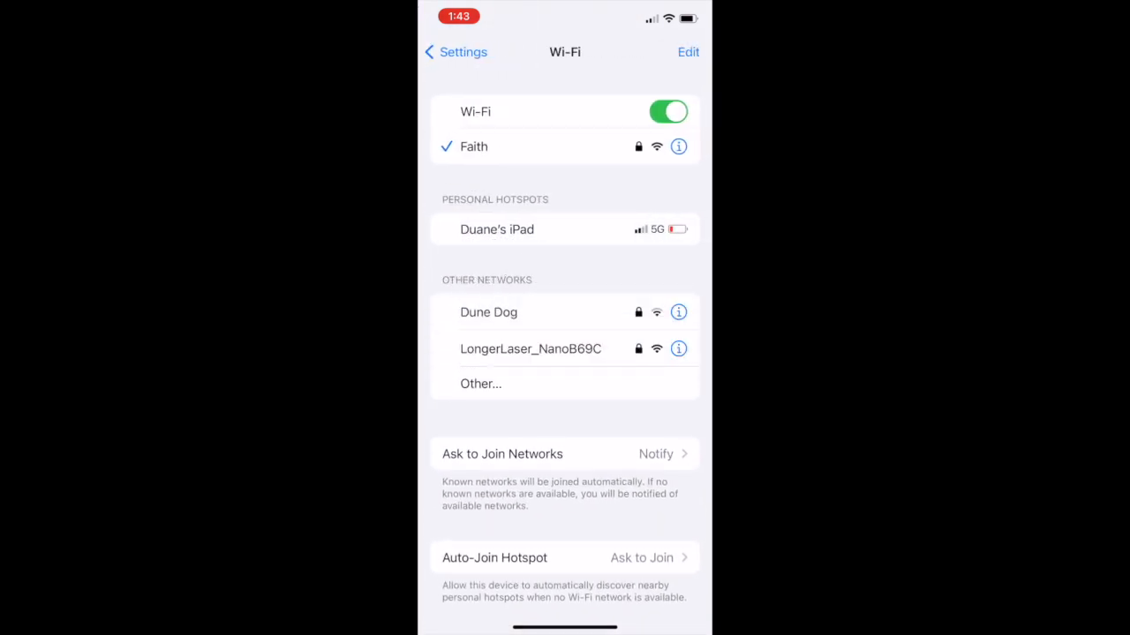
left_click(530, 350)
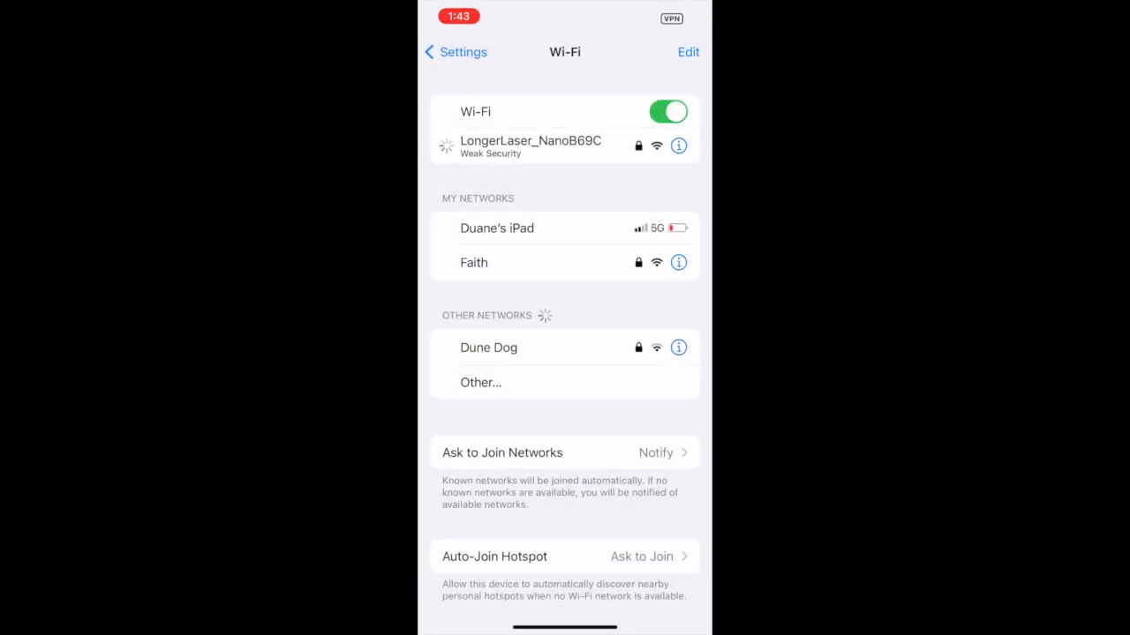
left_click(530, 145)
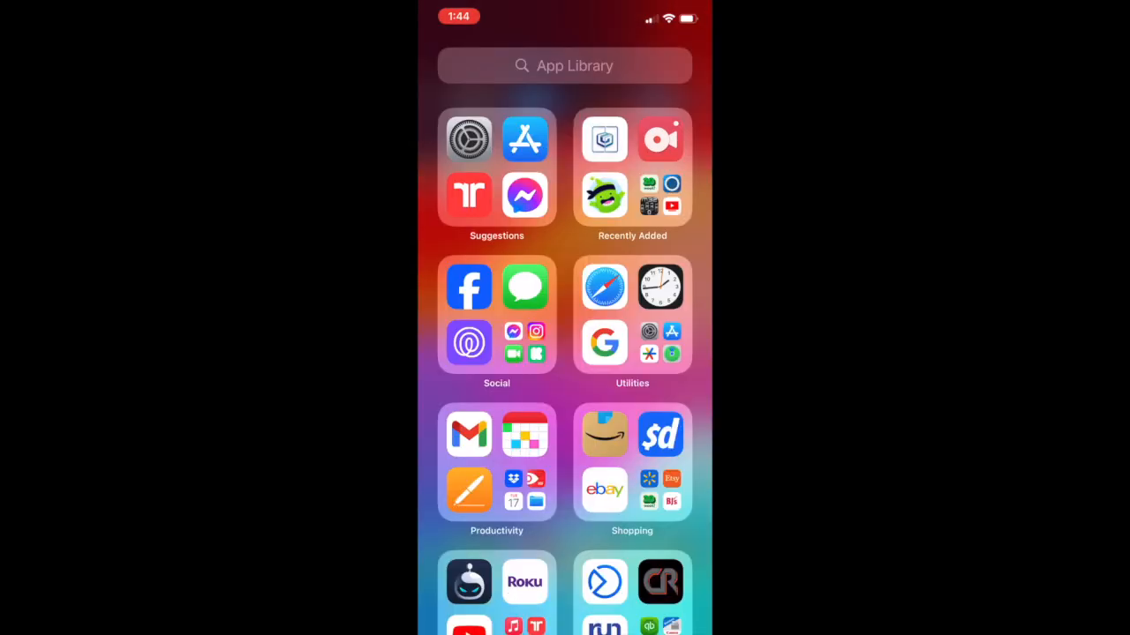
Step: Reach Location Services through Privacy & Security in Settings
type("Las")
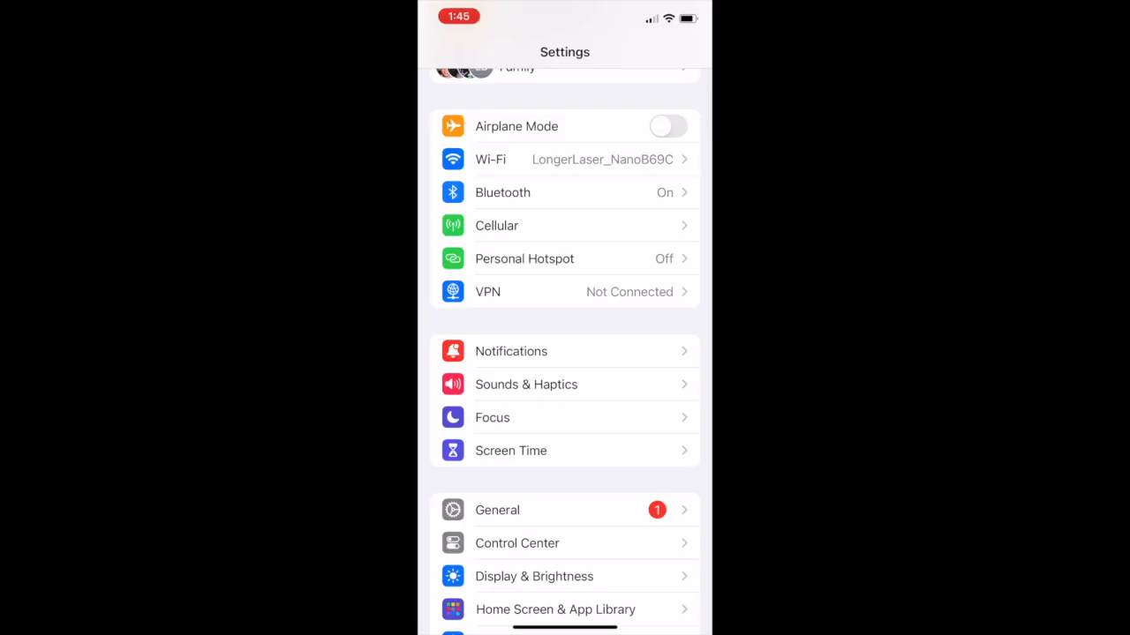
scroll("down", 3)
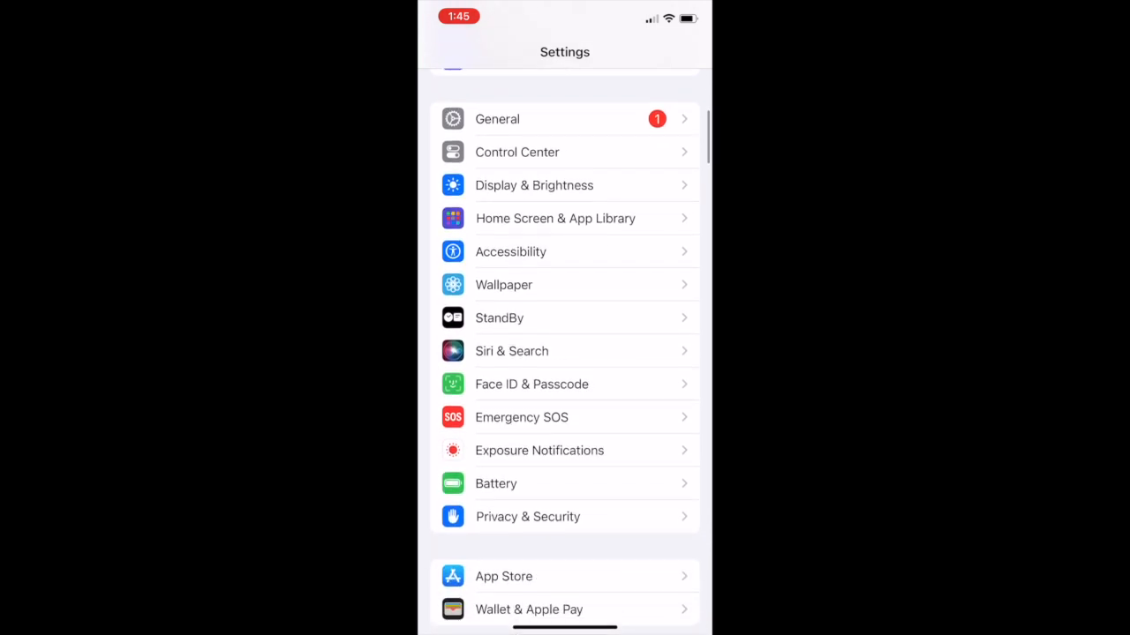
left_click(528, 516)
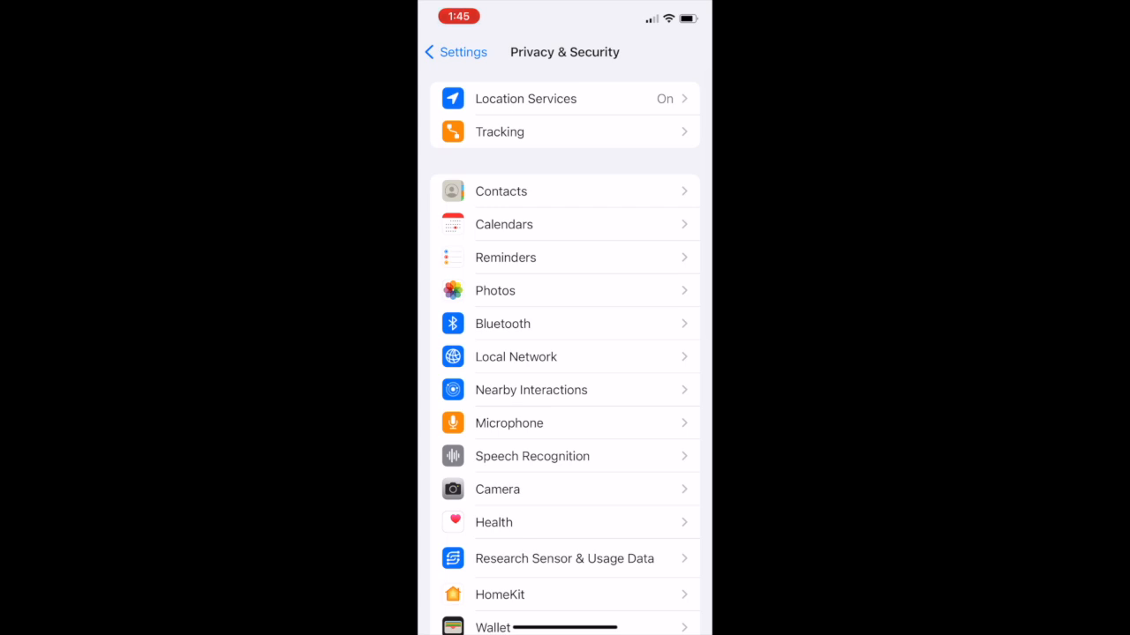
left_click(526, 99)
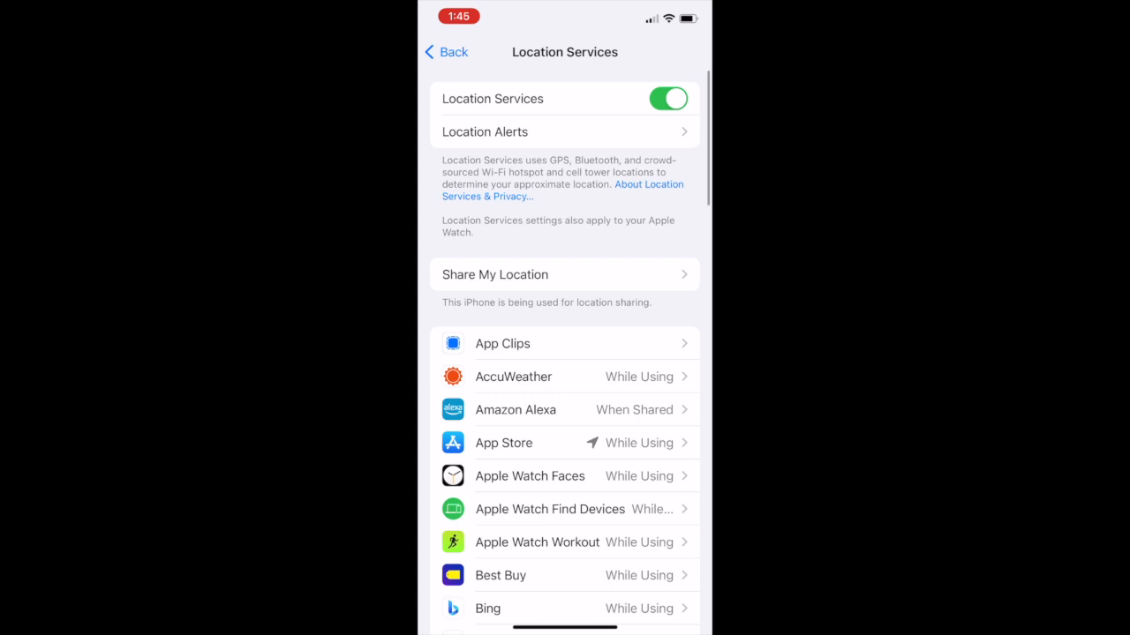
Step: Scroll the Location Services list down to LaserBurn's entry
scroll("down", 3)
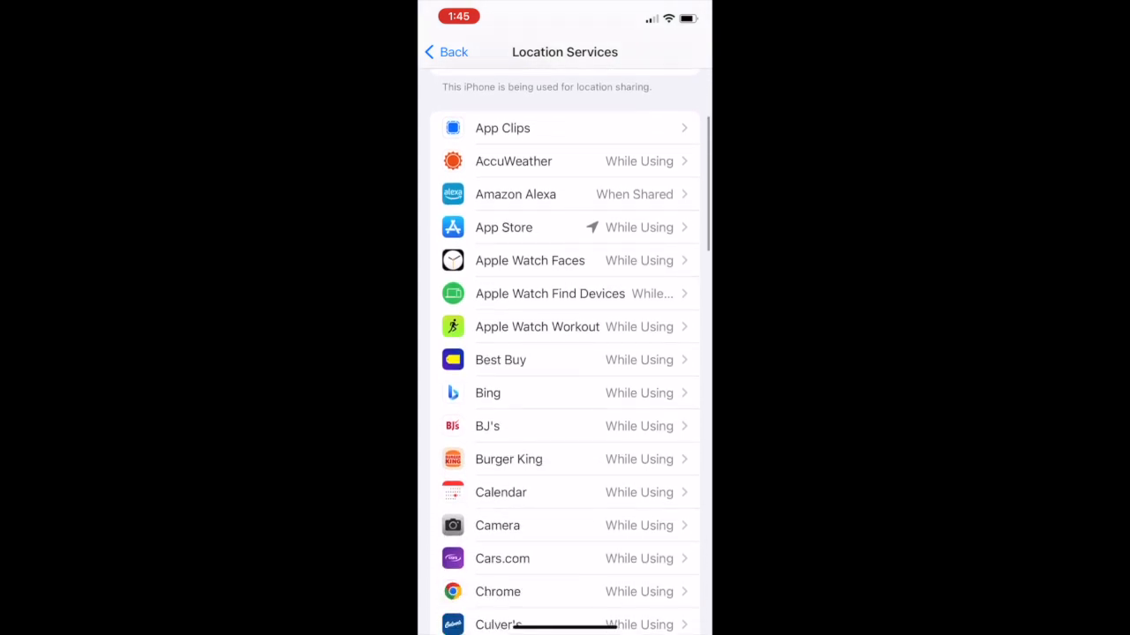
scroll("down", 3)
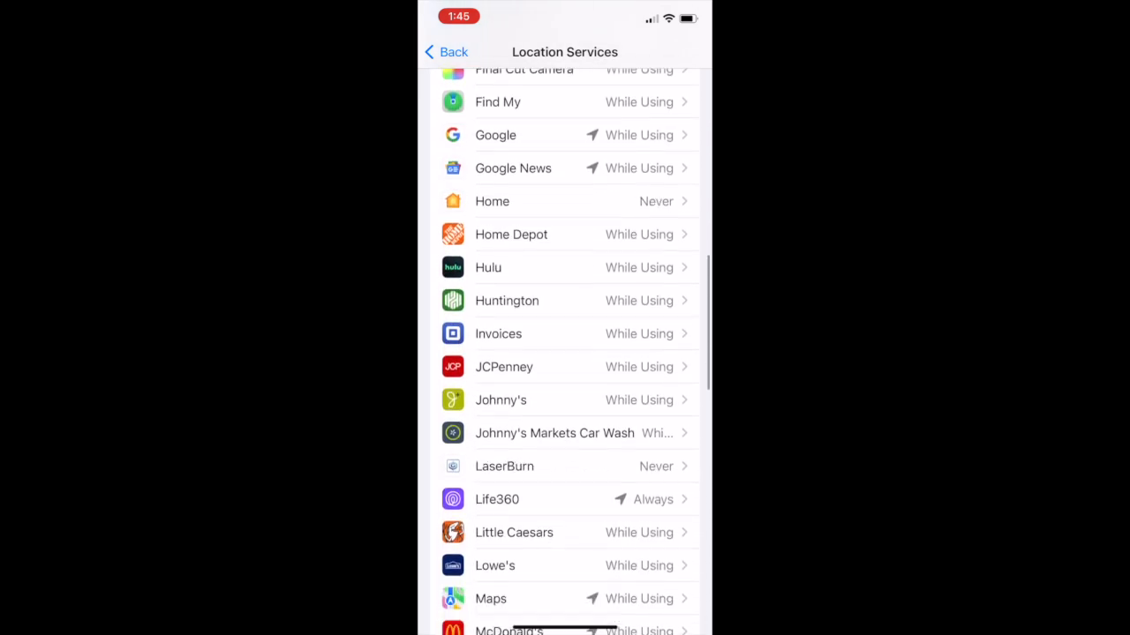
scroll("down", 3)
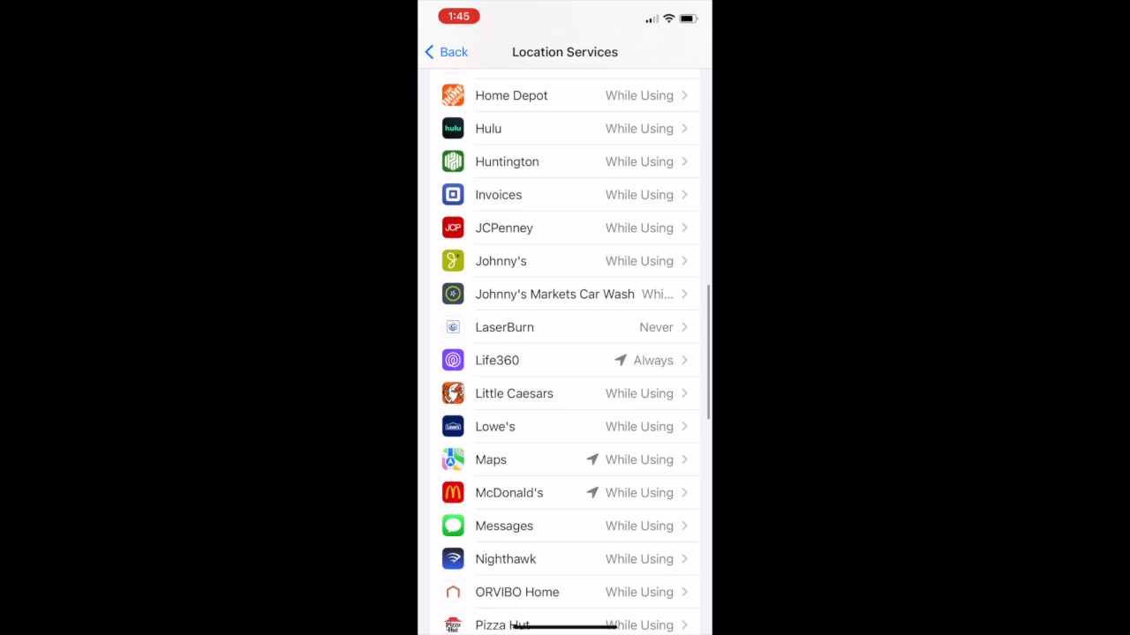
scroll("down", 3)
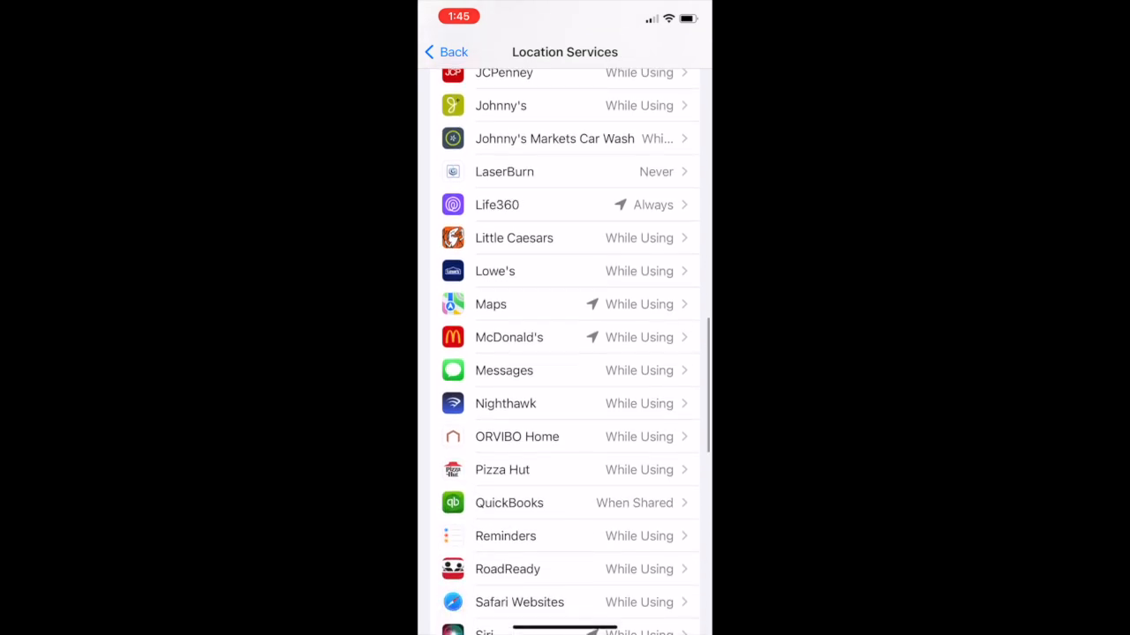
scroll("down", 3)
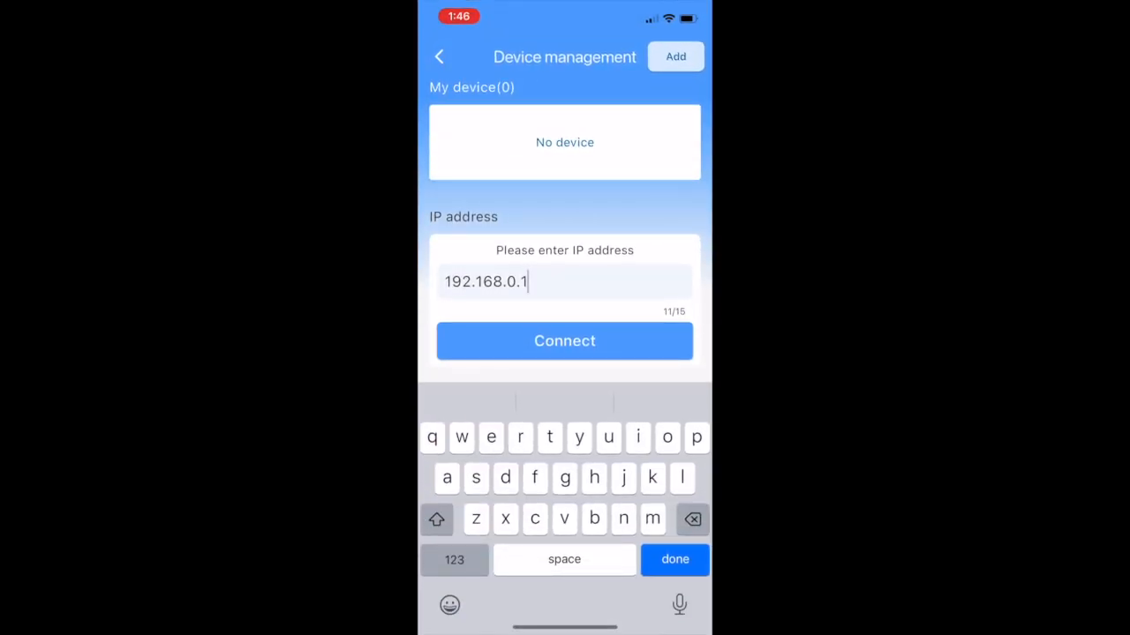
Step: Connect to the Longer Nano at 192.168.0.1 with local network access and auto connect on
left_click(565, 340)
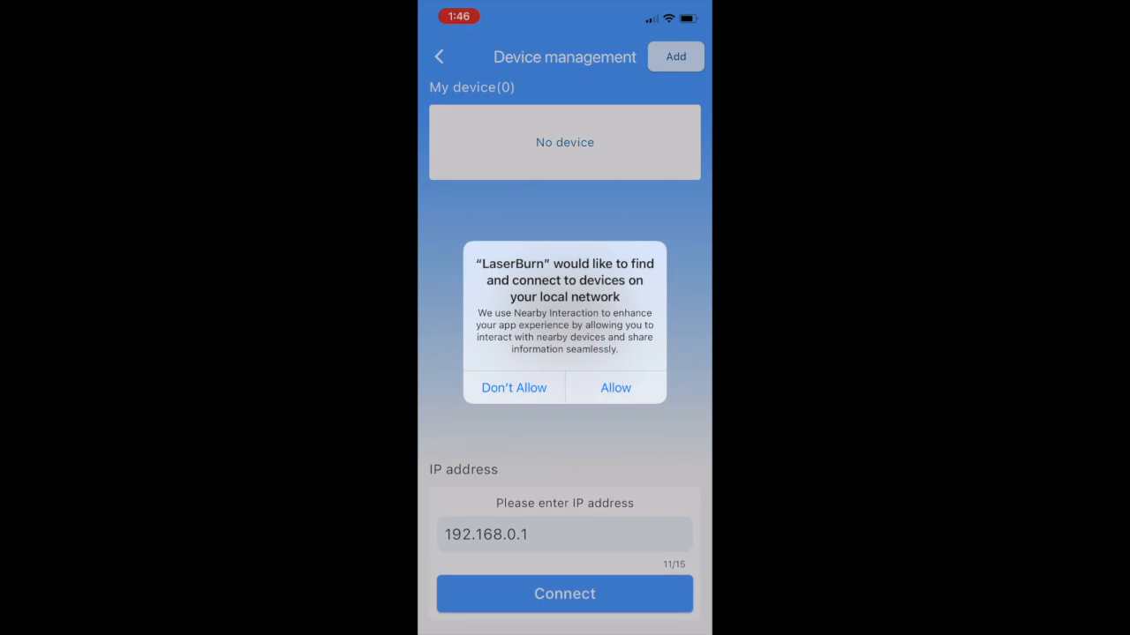
left_click(614, 389)
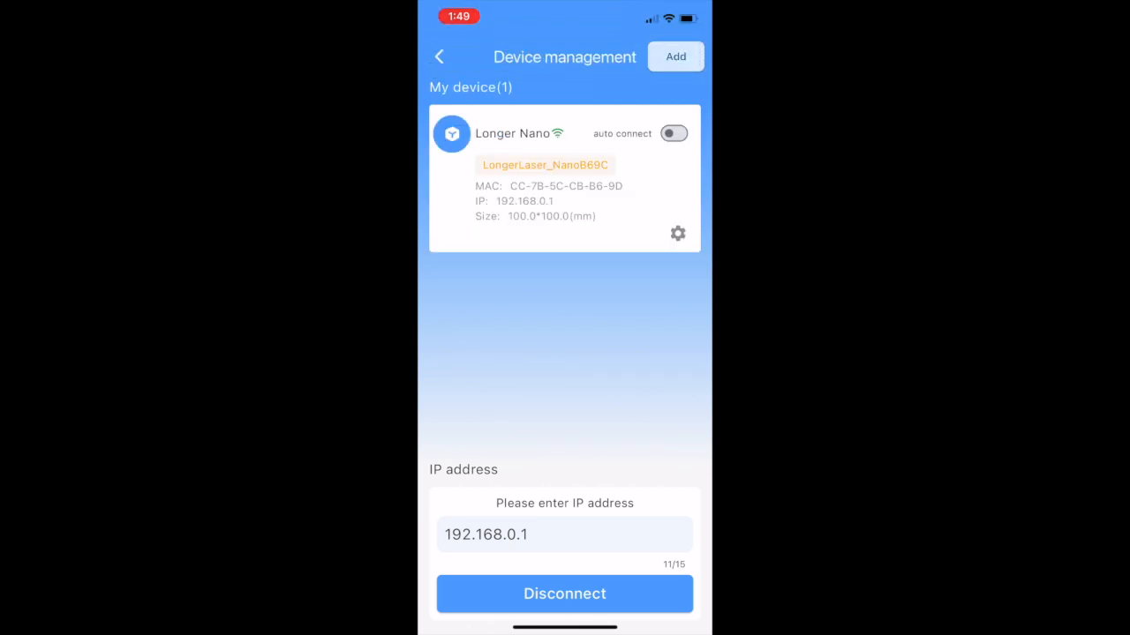
left_click(674, 134)
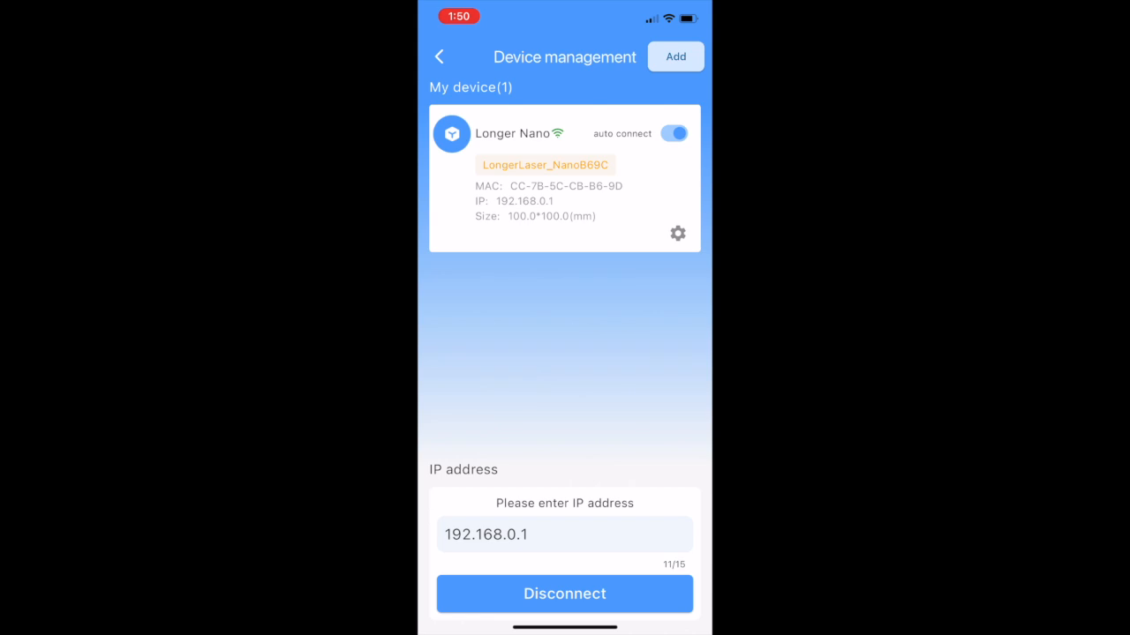
left_click(437, 57)
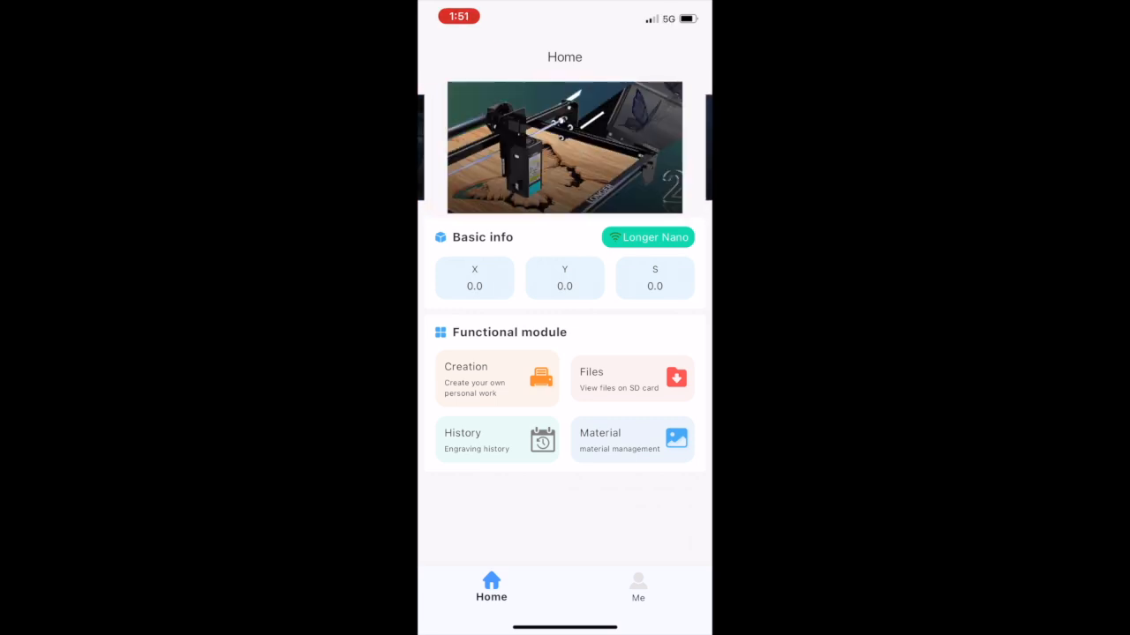
Step: Start a new creation and place the lion photo from the album on the canvas
left_click(496, 378)
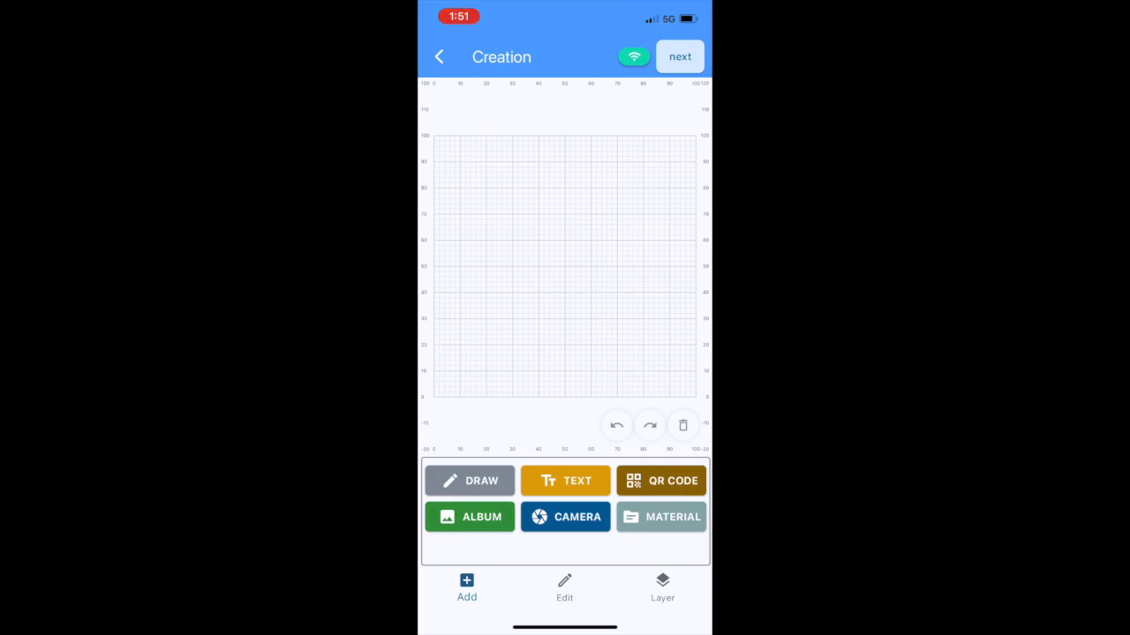
left_click(469, 516)
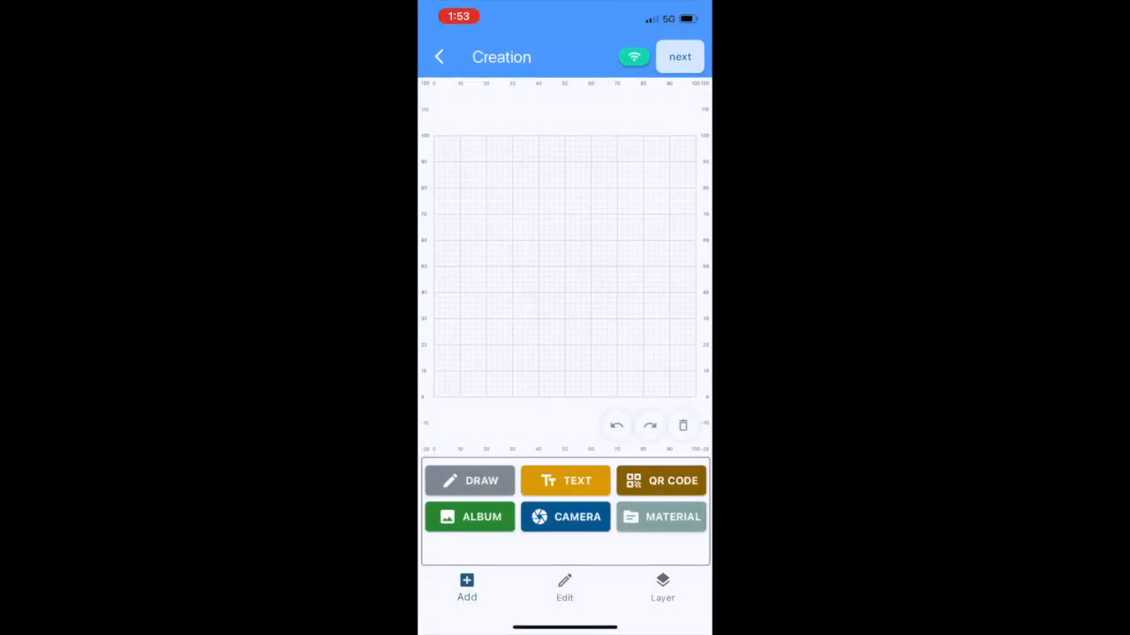
left_click(470, 515)
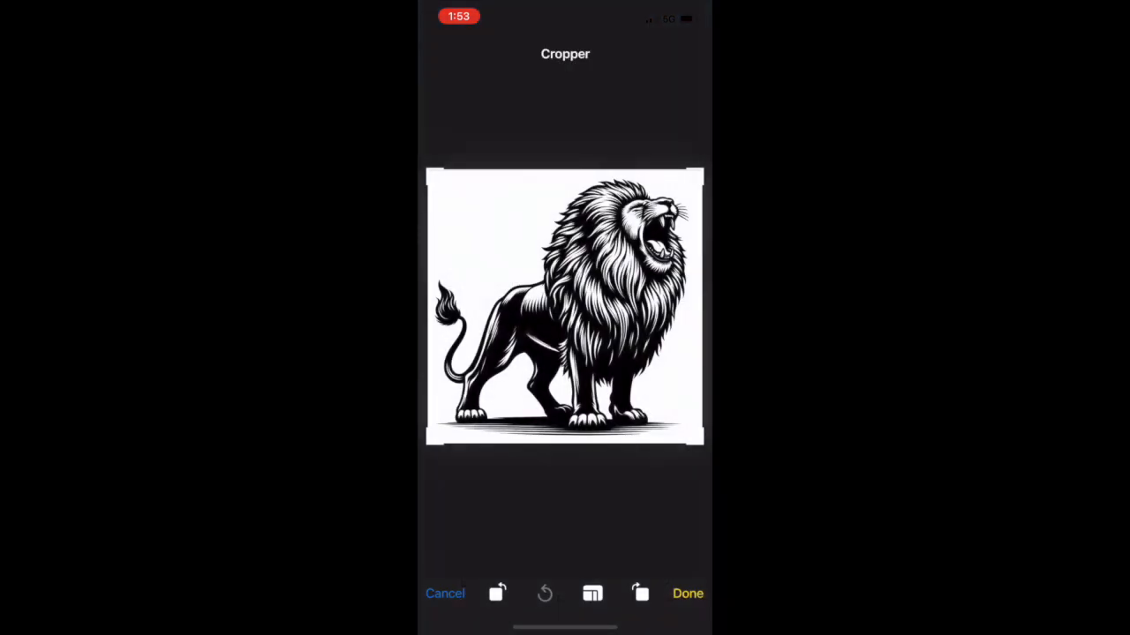
left_click(688, 593)
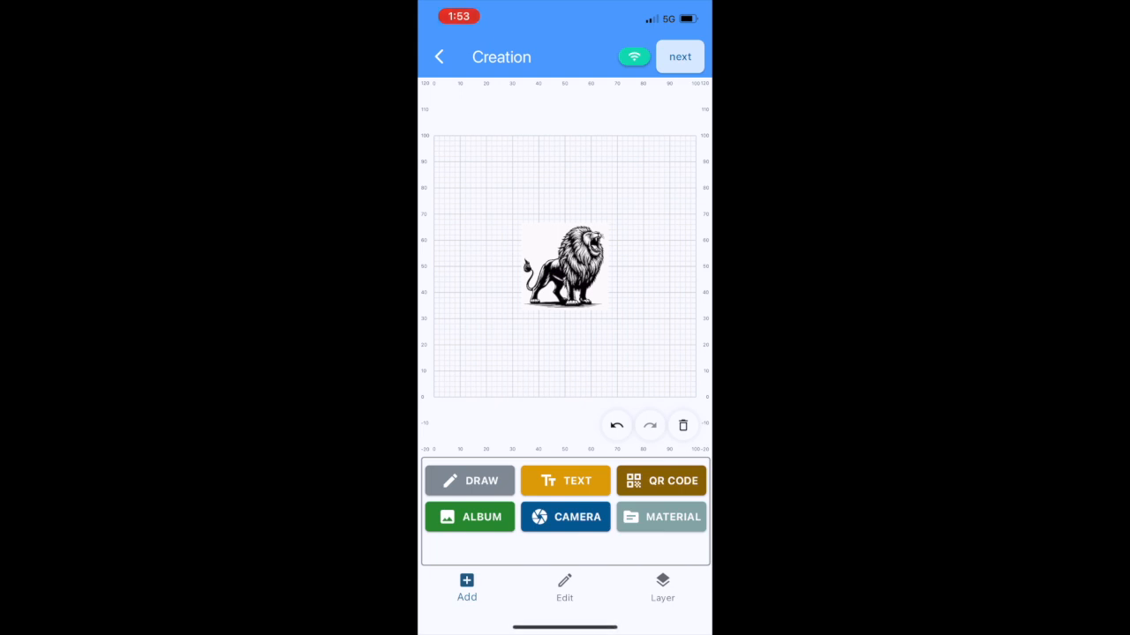
Step: Brighten the lion image slightly and proceed to the engraving setup
left_click(565, 268)
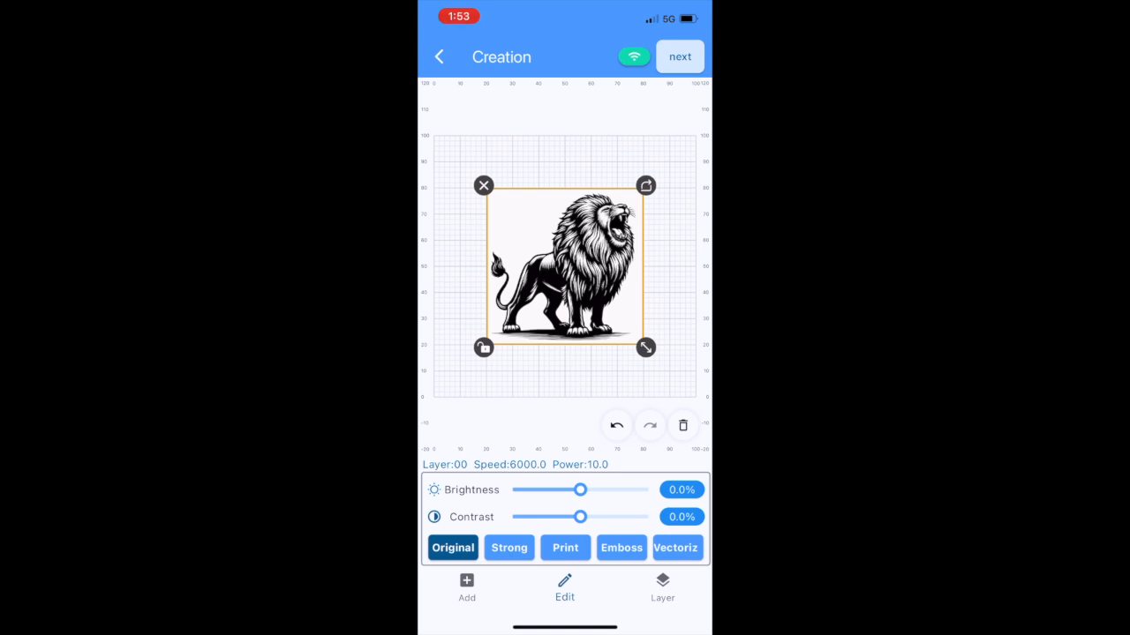
left_click_drag(579, 489, 586, 489)
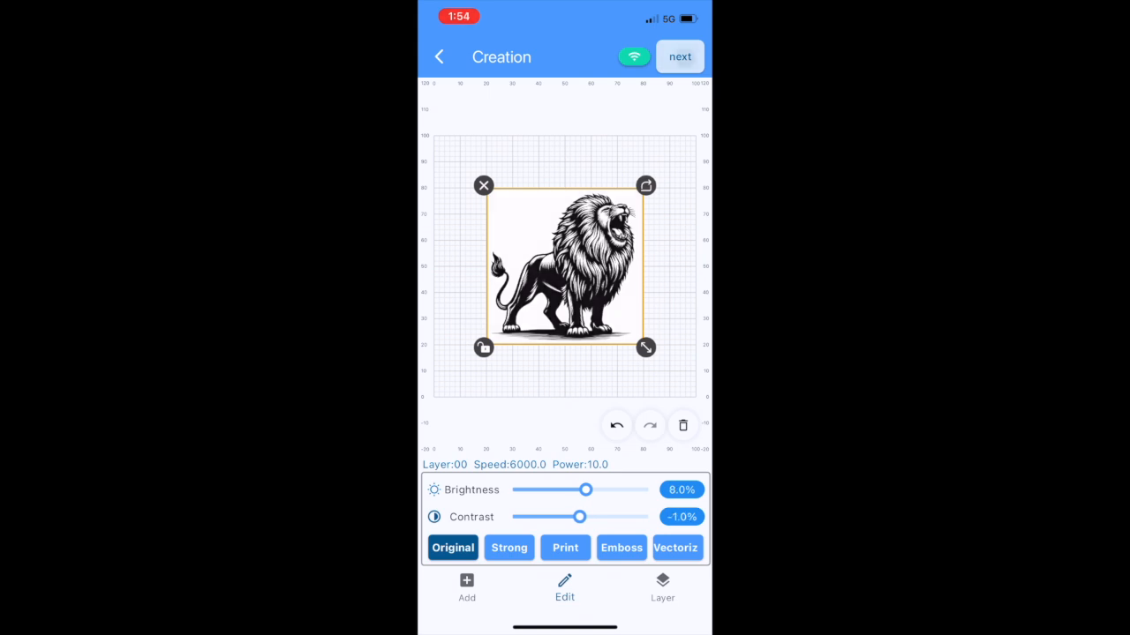
left_click(680, 56)
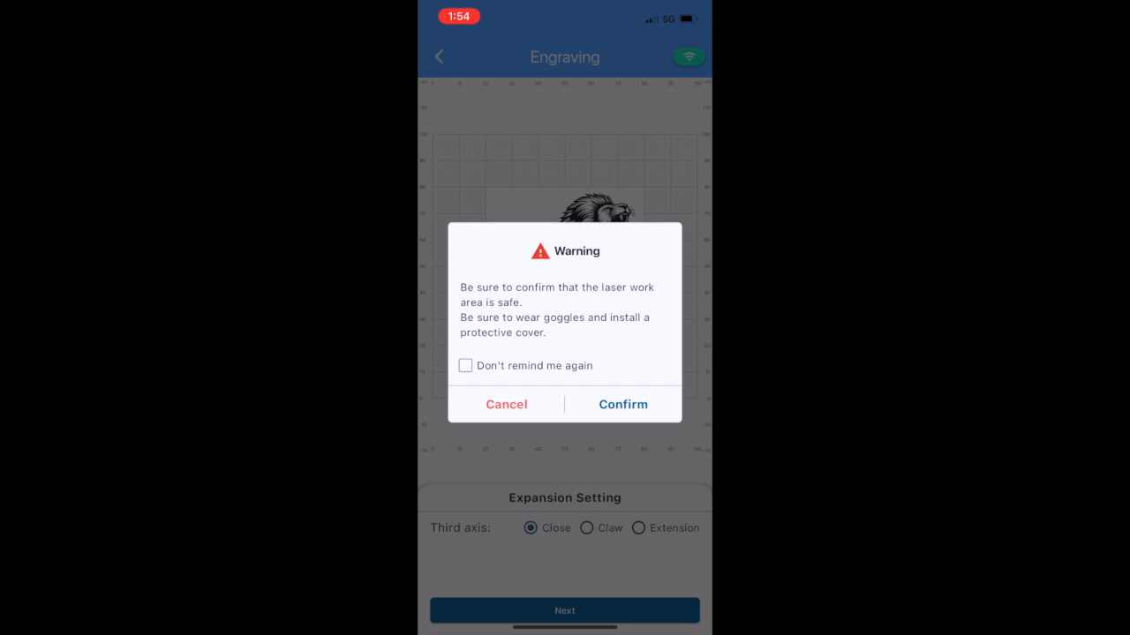
Step: Dismiss the safety warning and bring up the image layer's settings
left_click(621, 404)
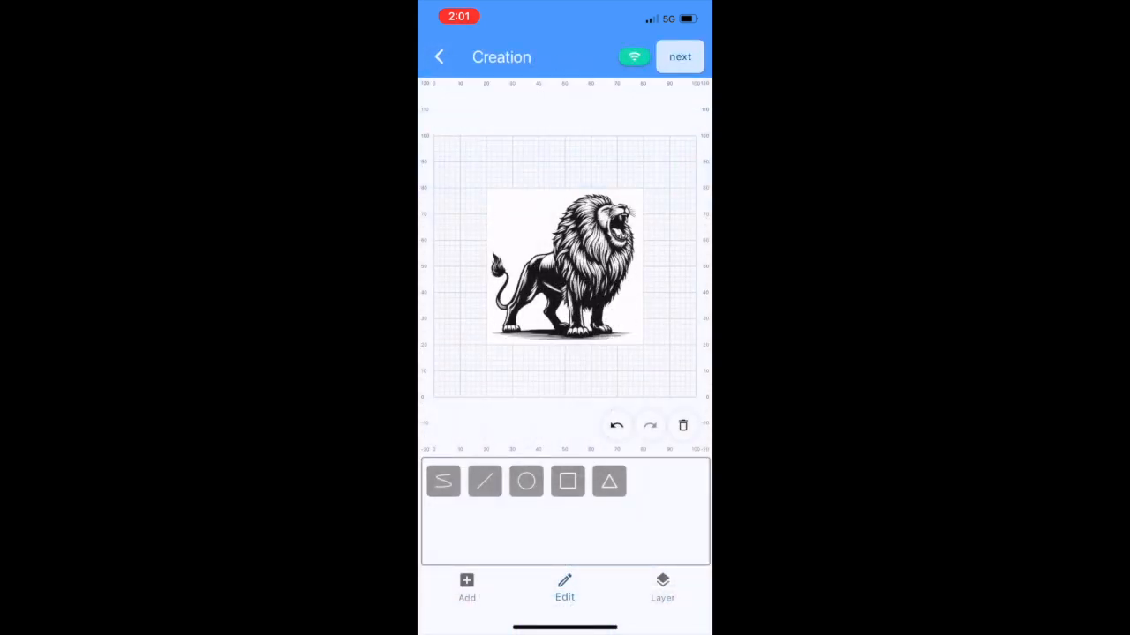
left_click(662, 586)
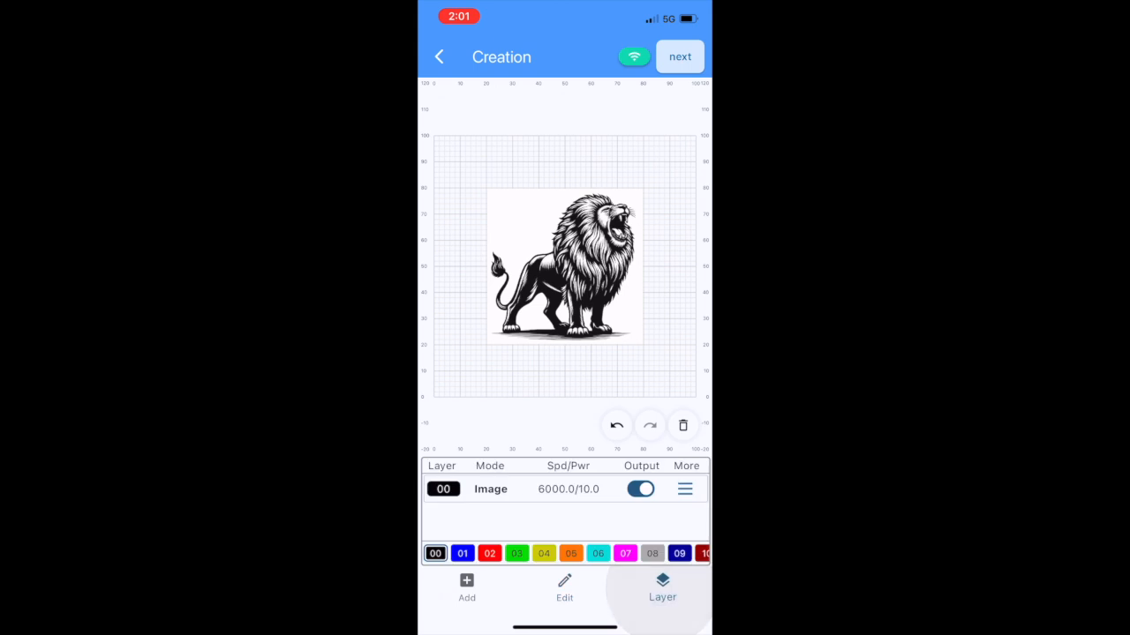
left_click(684, 489)
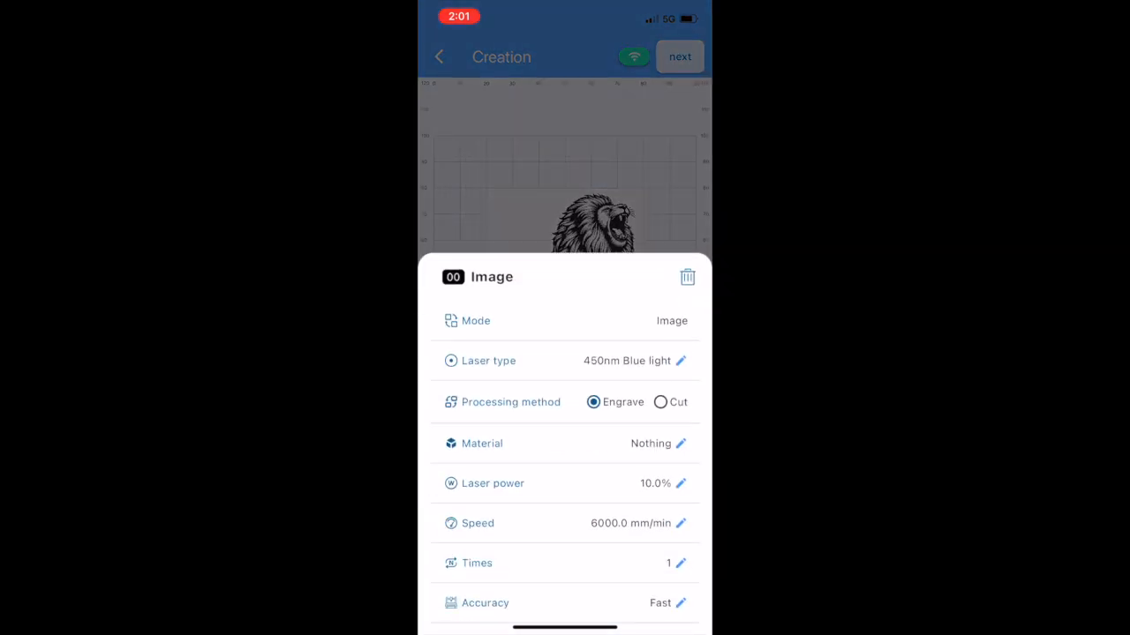
Step: Set the layer to 10000 mm/min speed and 80% laser power
left_click(680, 522)
type("10")
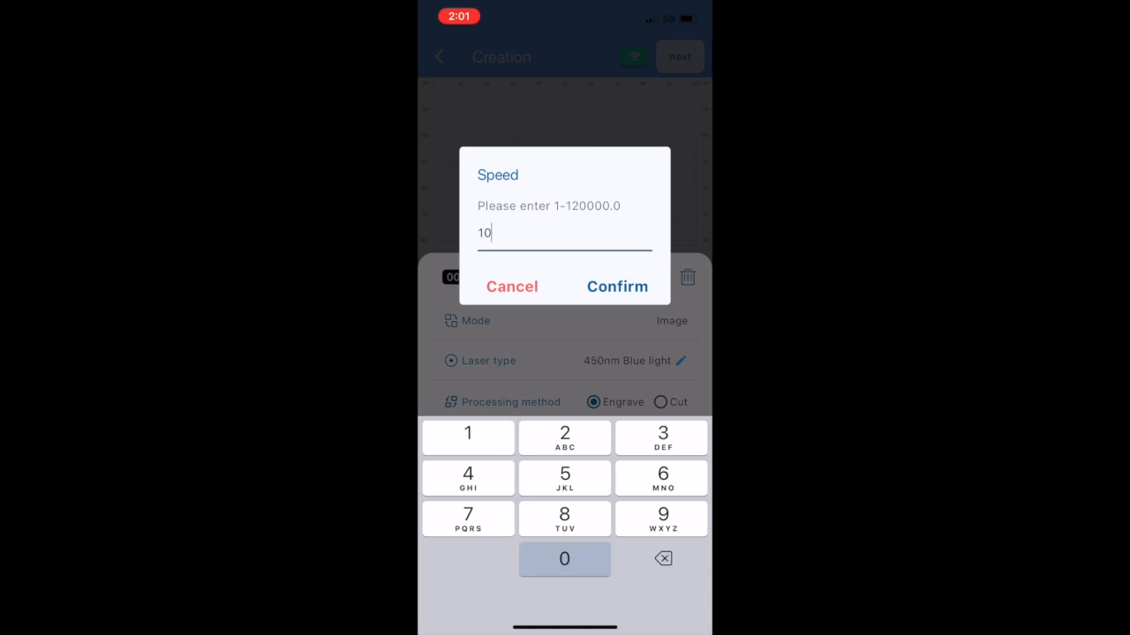
left_click(618, 286)
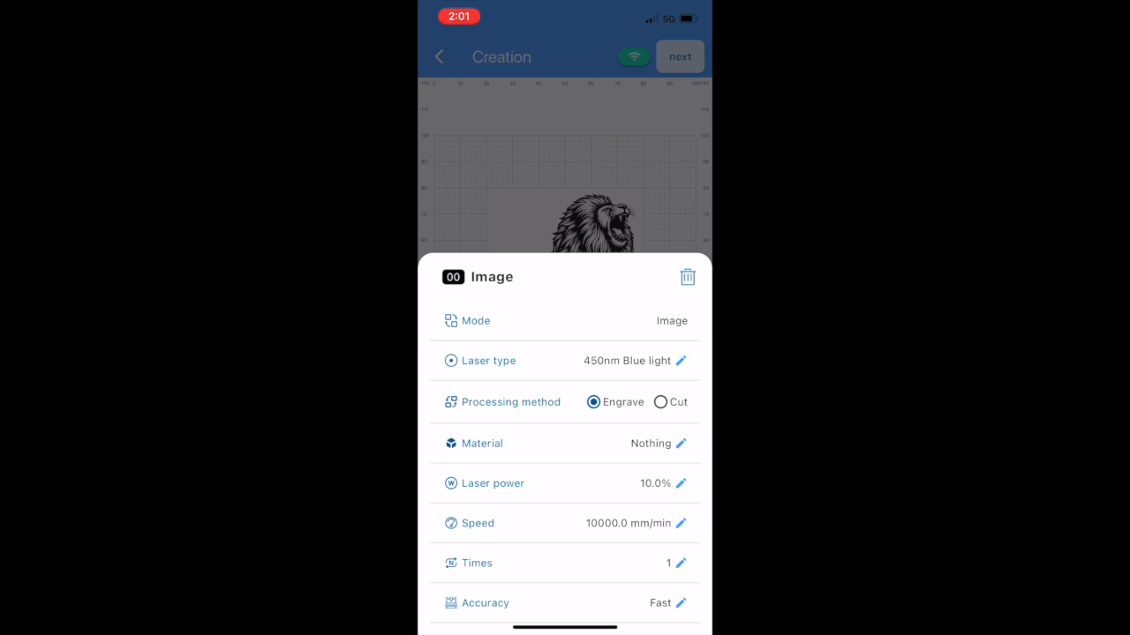
left_click(679, 483)
type("80")
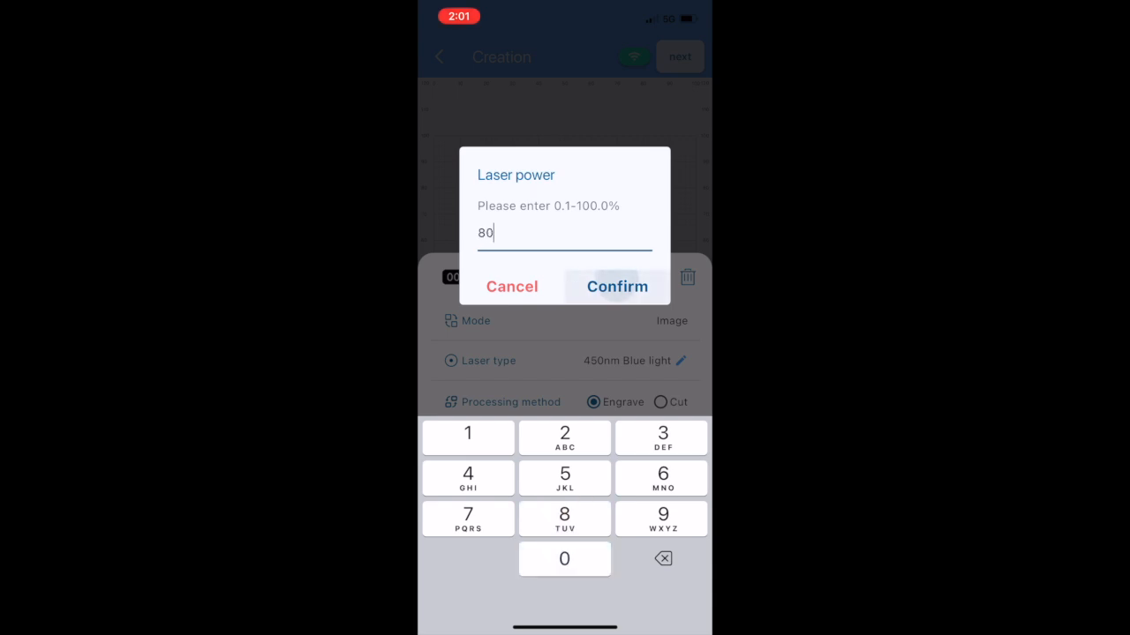
left_click(618, 286)
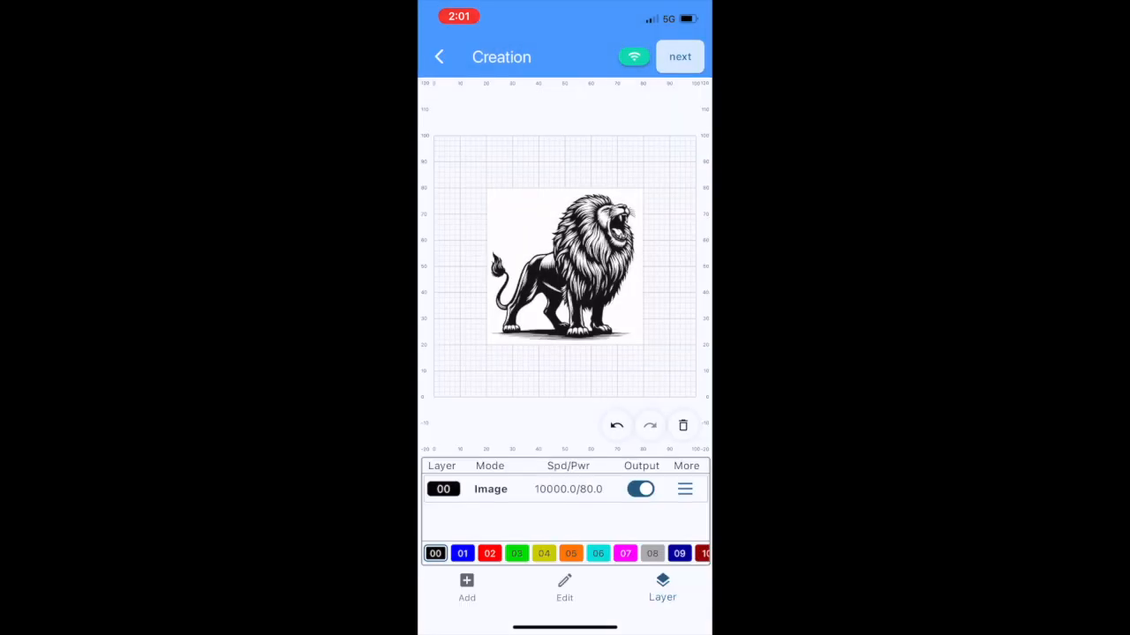
Step: Pass the expansion setting, enable laser focus, raise the head and start the lion job
left_click(679, 56)
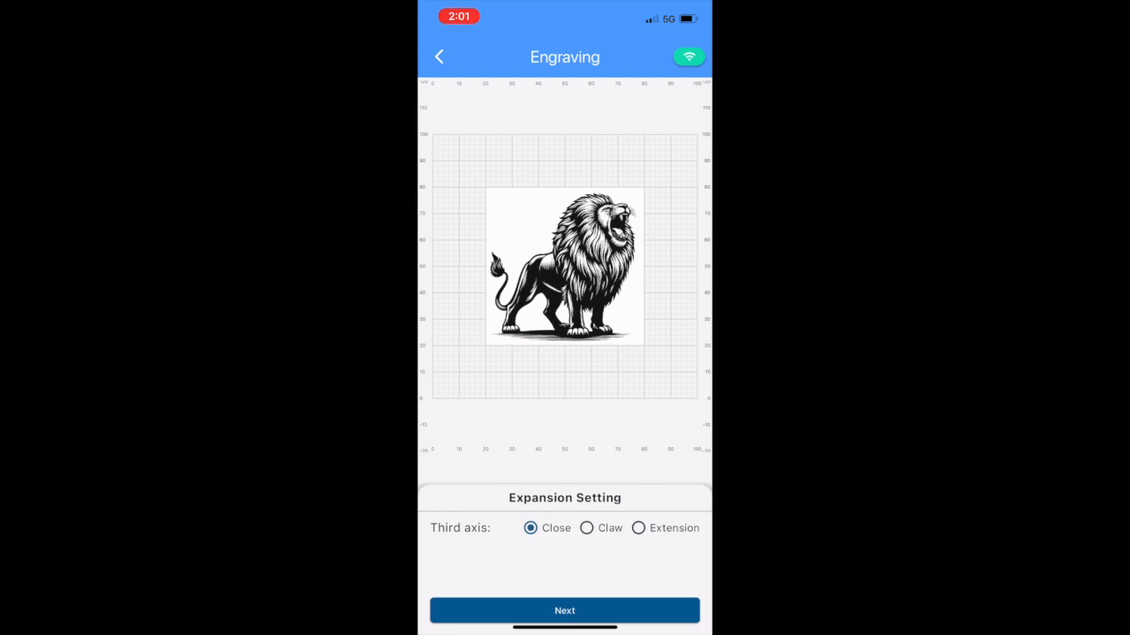
left_click(565, 610)
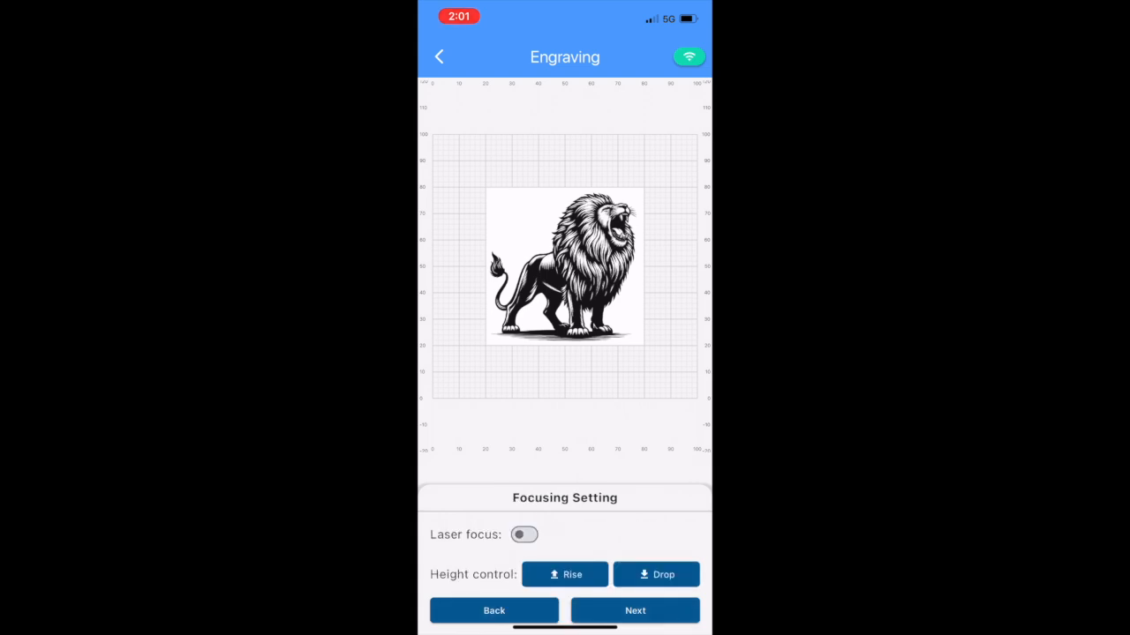
left_click(524, 534)
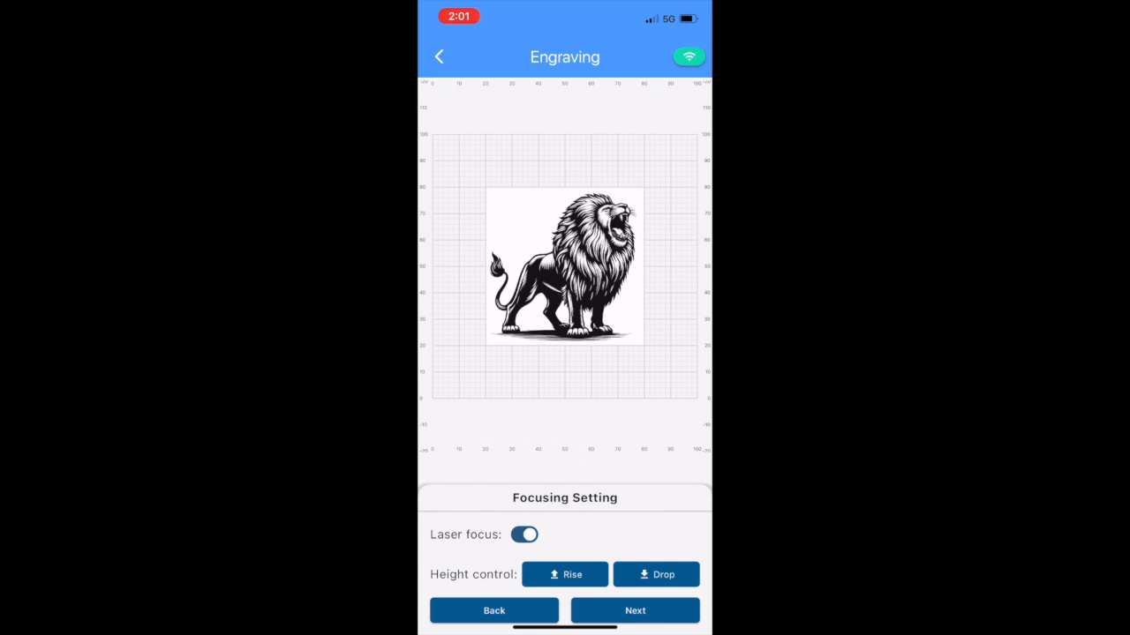
left_click(565, 576)
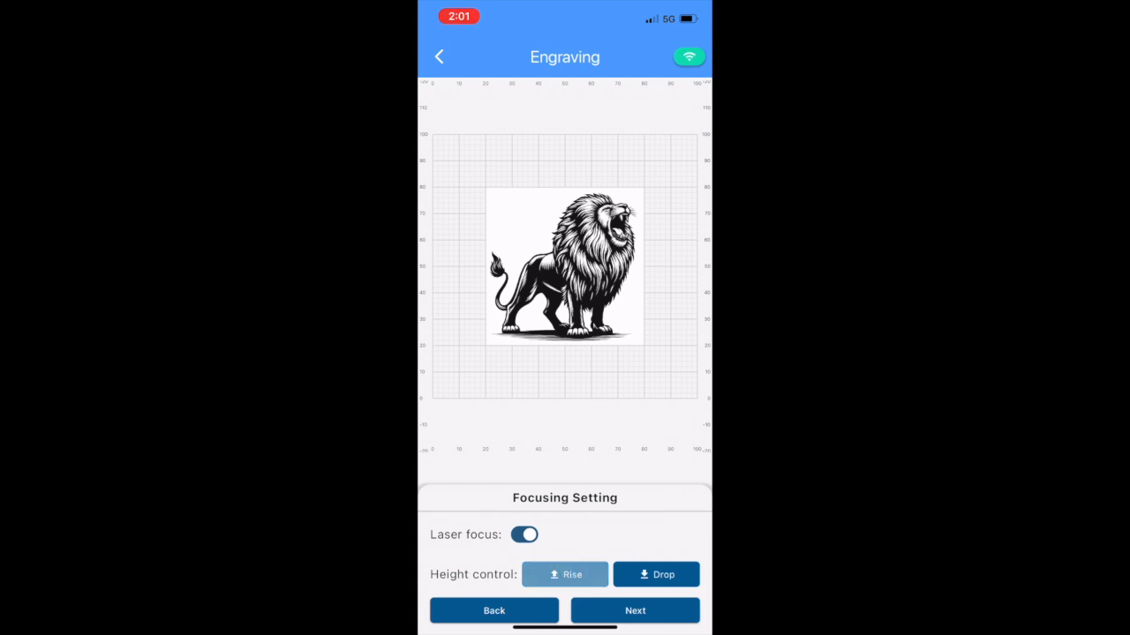
left_click(635, 611)
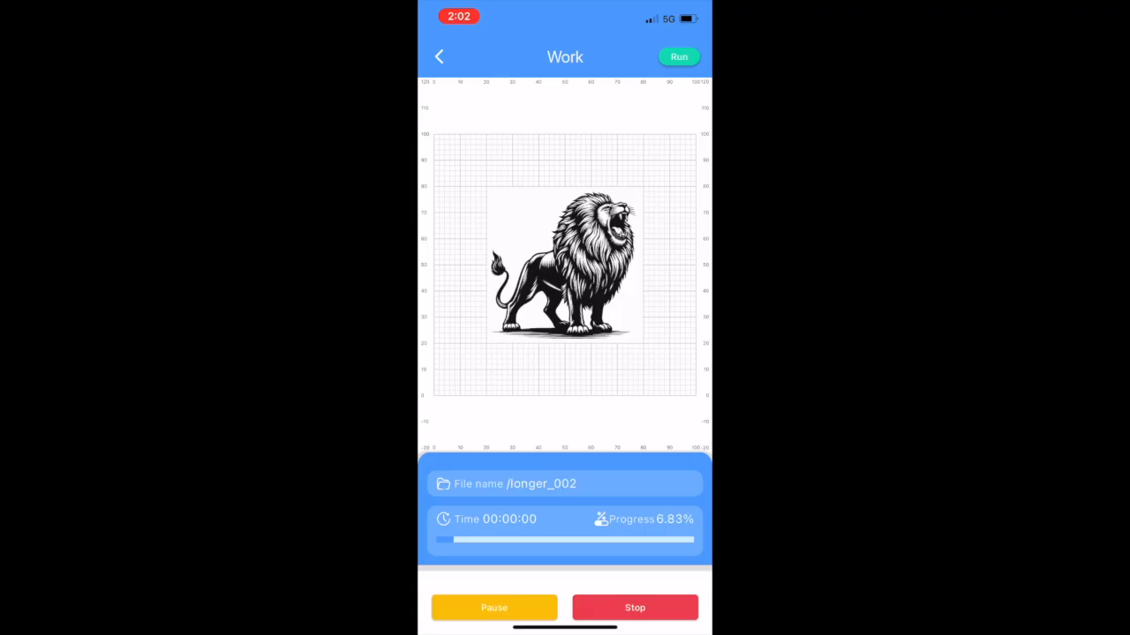